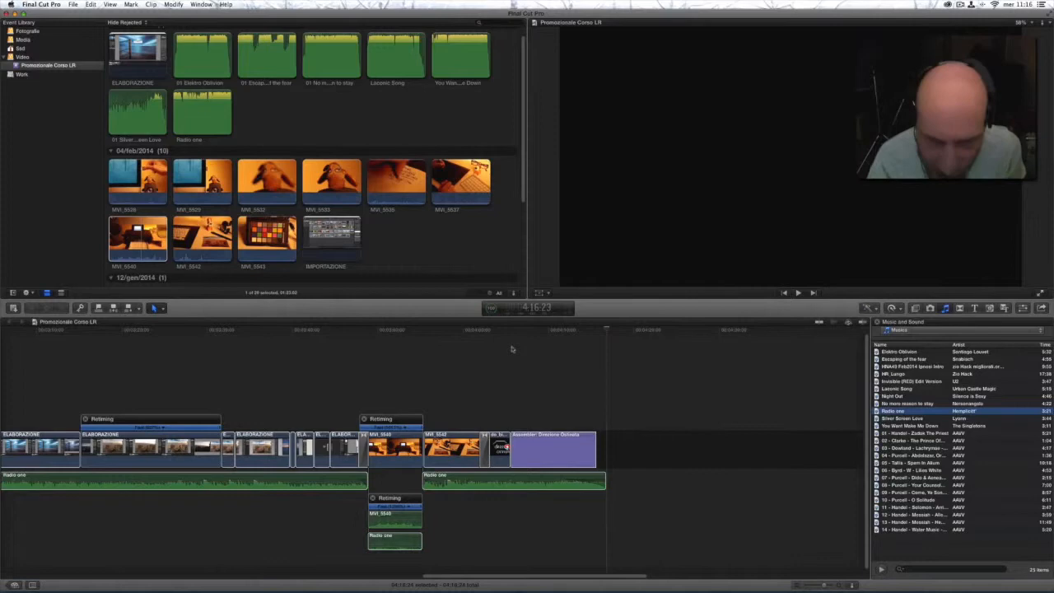
Move the playhead to the start of the purple title clip so the logo shows in the viewer
click(507, 331)
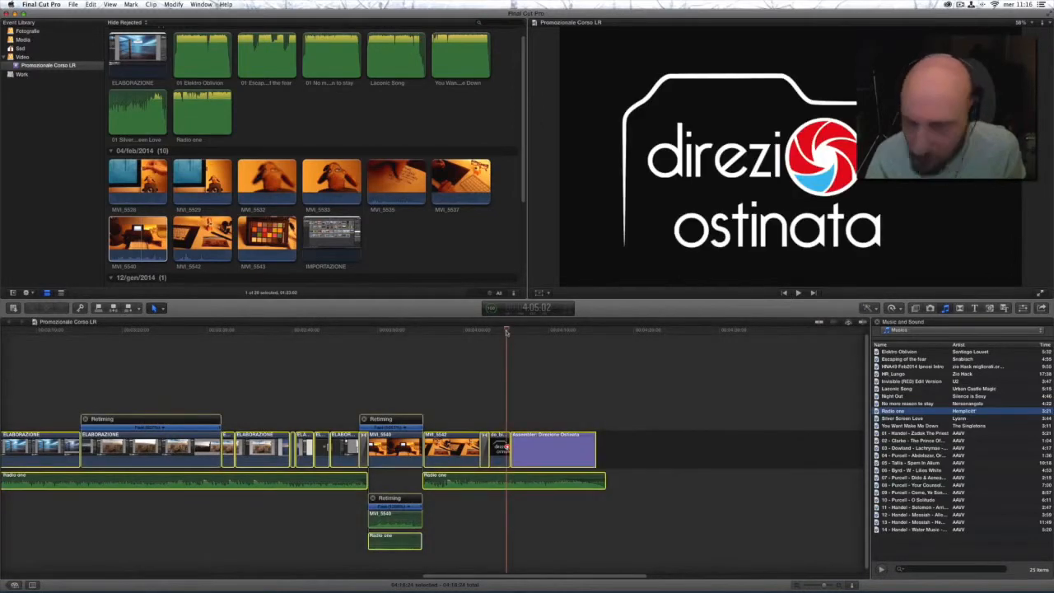